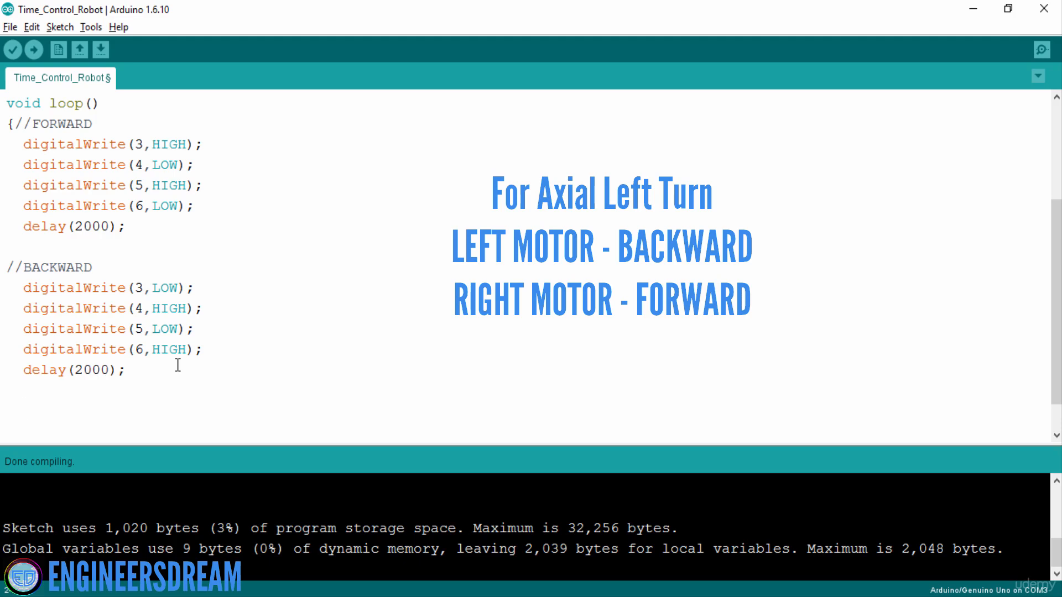
Below BACKWARD, write digitalWrite lines for pins 3 LOW, 4 HIGH, 5 HIGH, 6 LOW, then delay(1000).
{"action": "type", "text": "digital"}
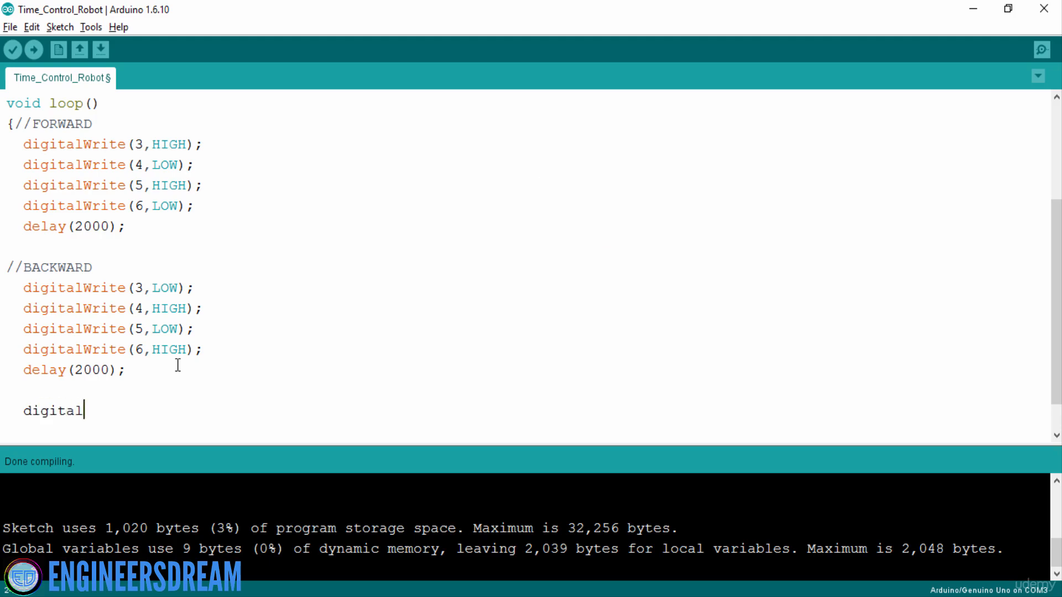
{"action": "type", "text": "Write(3,"}
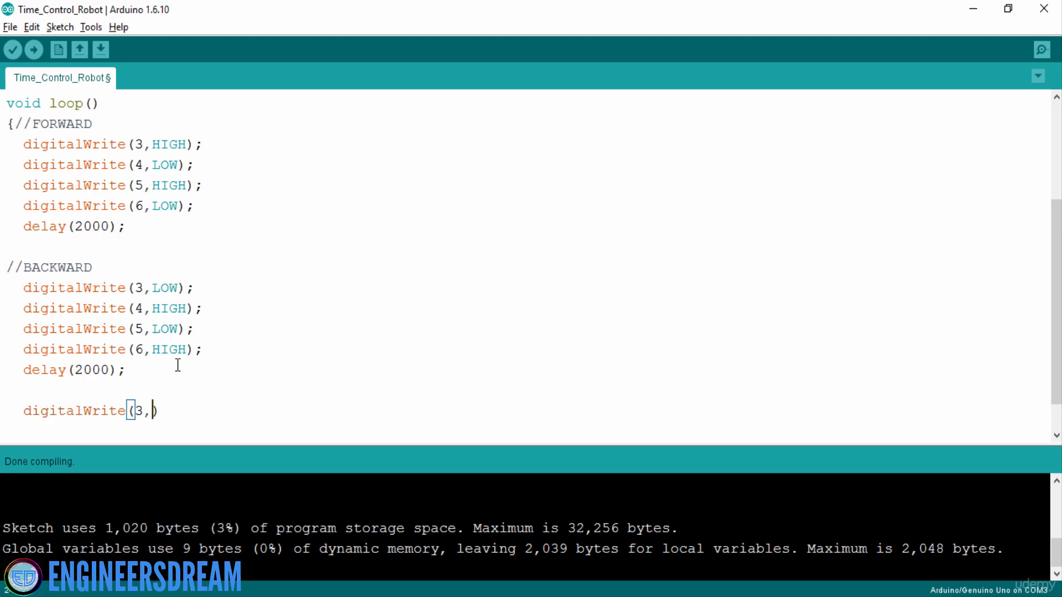
{"action": "type", "text": "LOW);"}
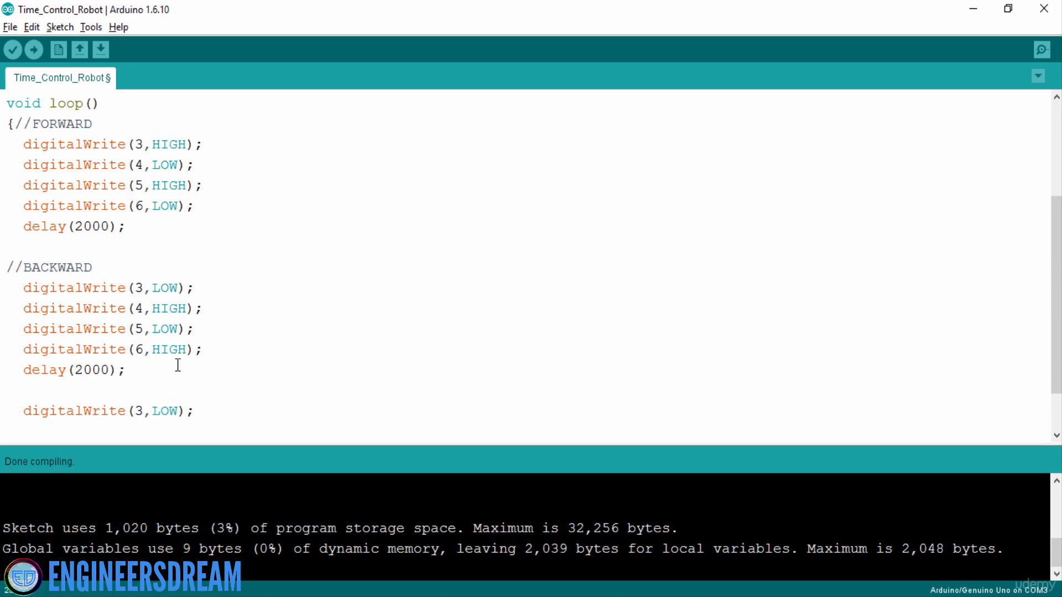
{"action": "type", "text": "diigitlWrite(4"}
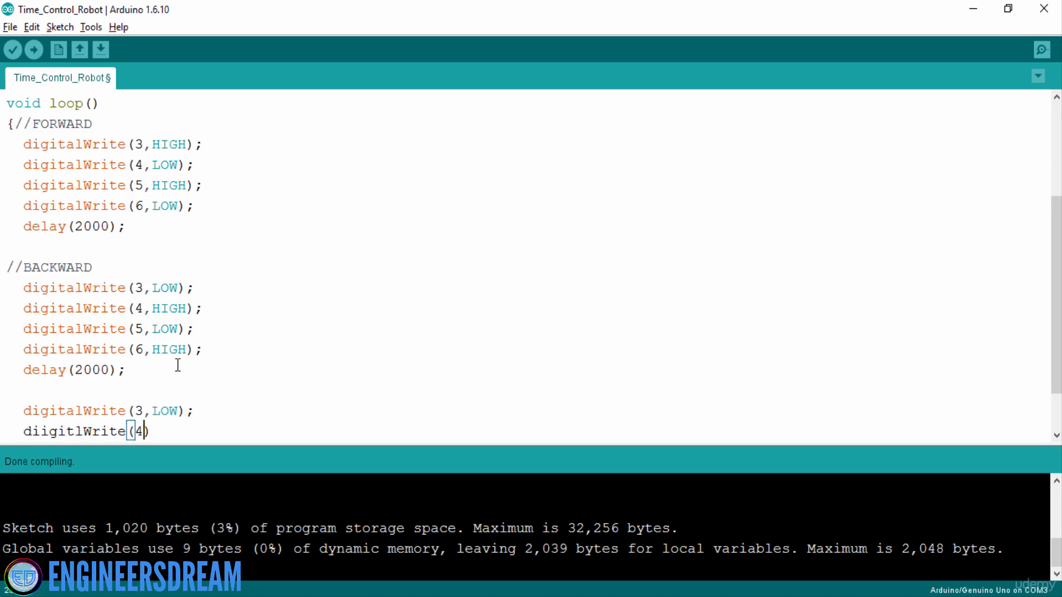
{"action": "type", "text": ",HIGH);"}
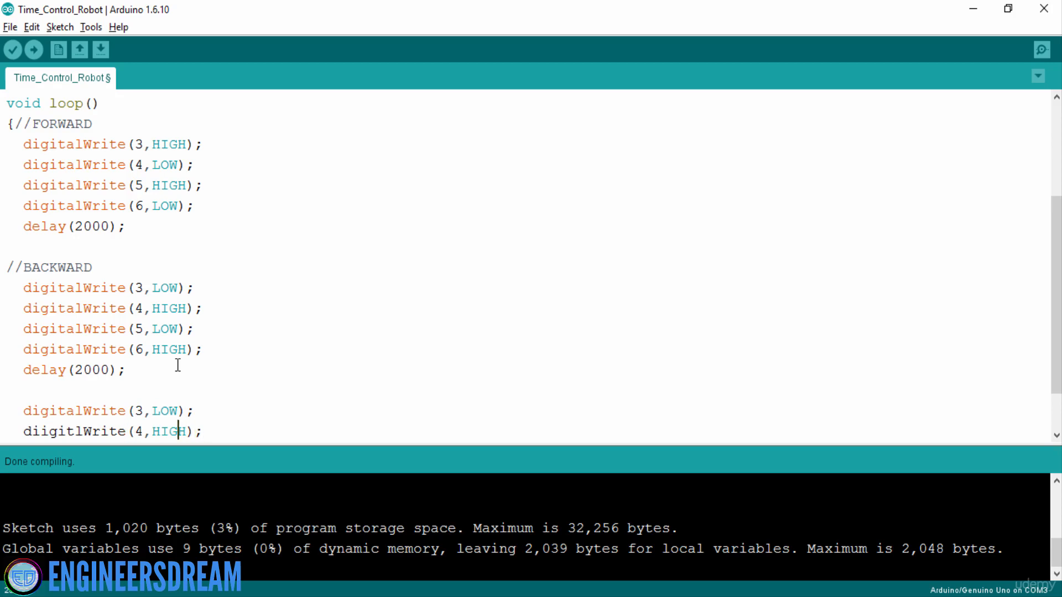
{"action": "type", "text": "a"}
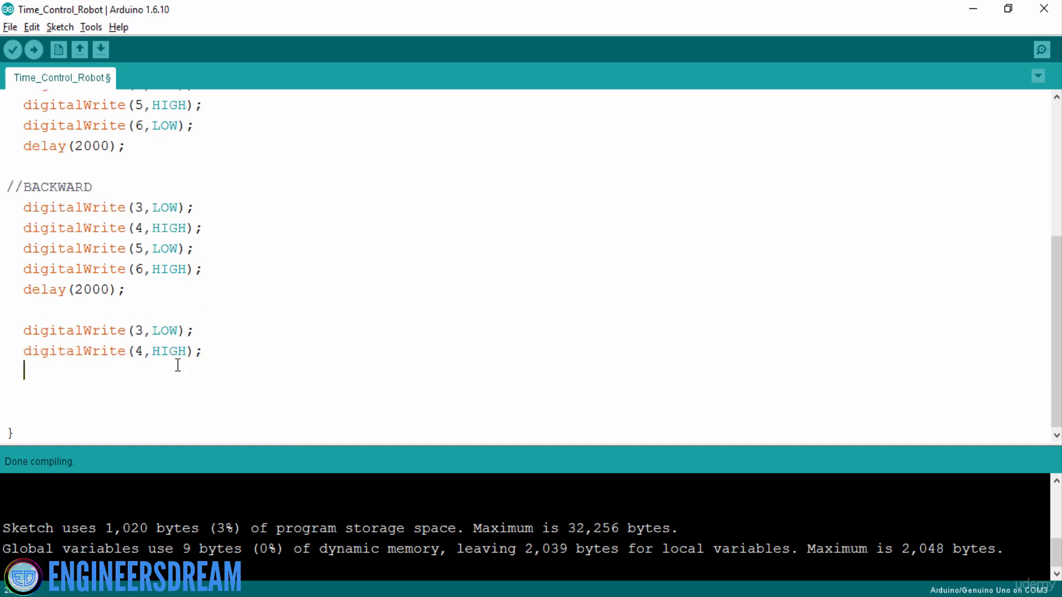
{"action": "type", "text": "digitalWrite(3,LOW);"}
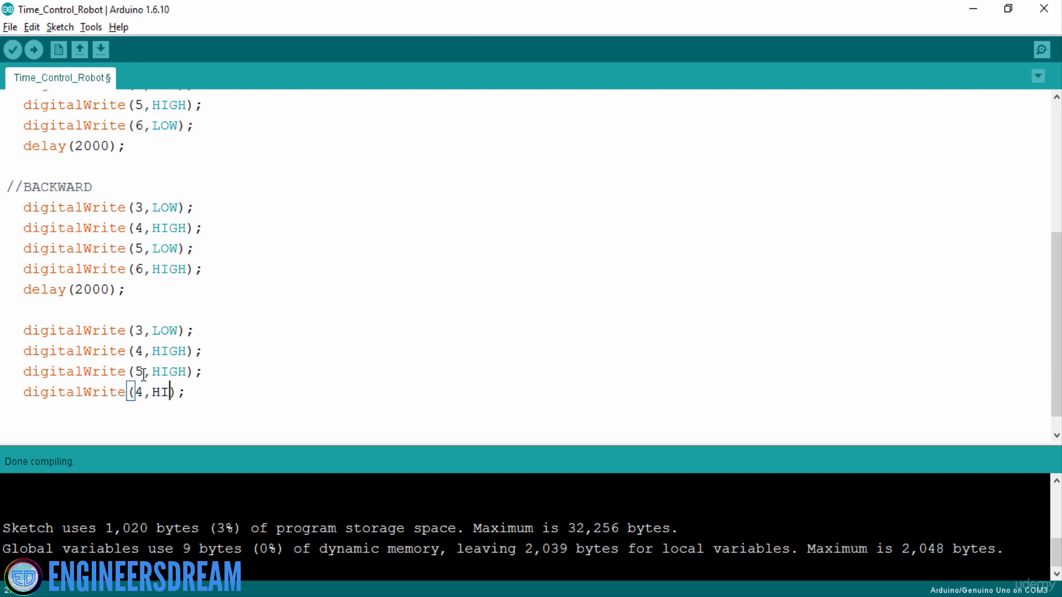
{"action": "type", "text": "LOW"}
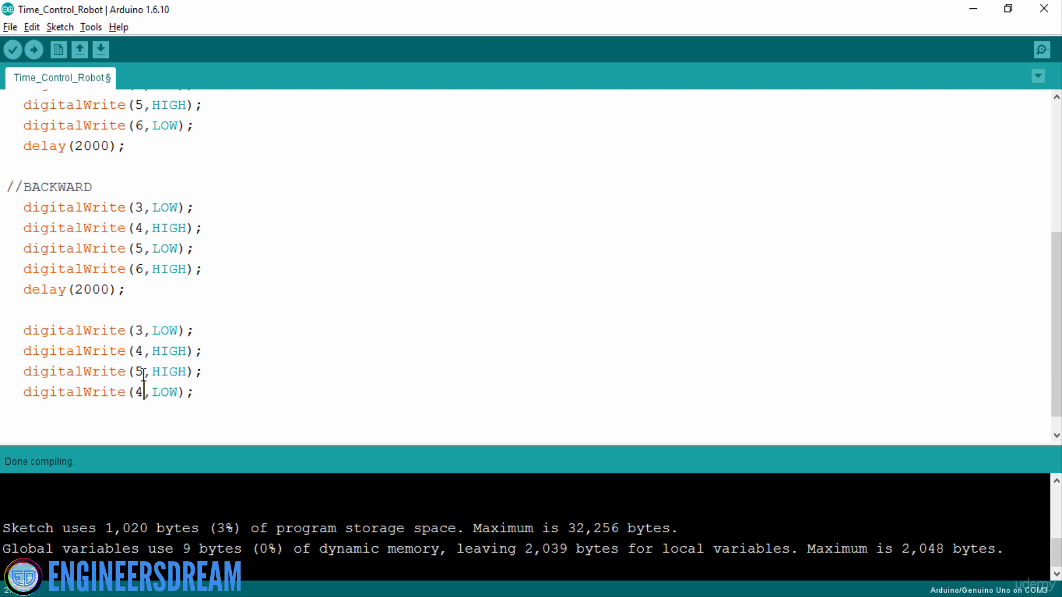
{"action": "type", "text": "6"}
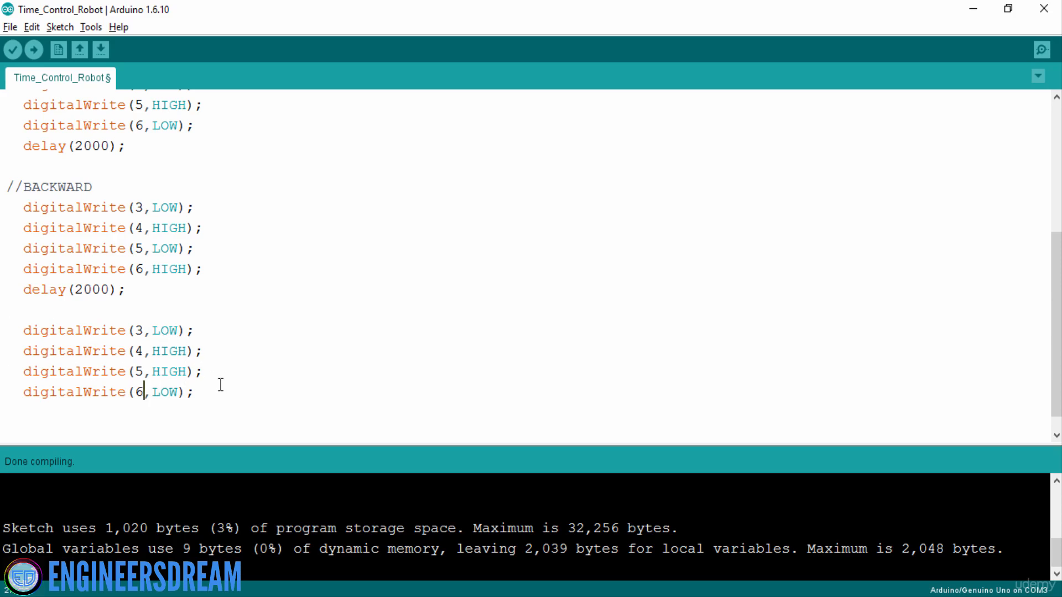
{"action": "type", "text": "delay(1000);"}
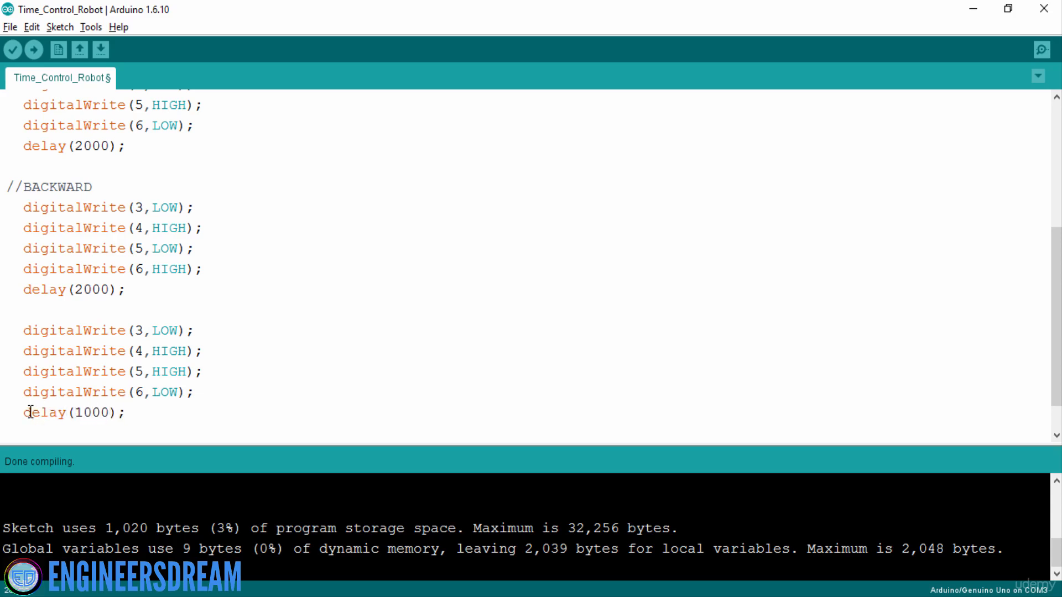
Copy the five-line left turn block and paste a duplicate directly below it.
{"action": "left_click_drag", "start_coordinate": [124, 330], "coordinate": [123, 411]}
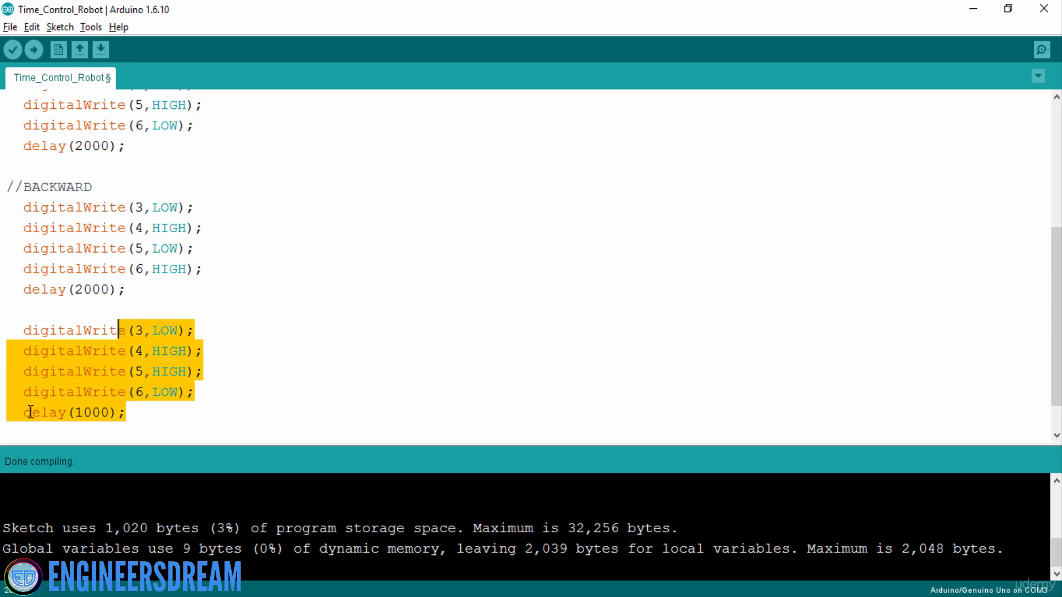
{"action": "left_click", "coordinate": [24, 351]}
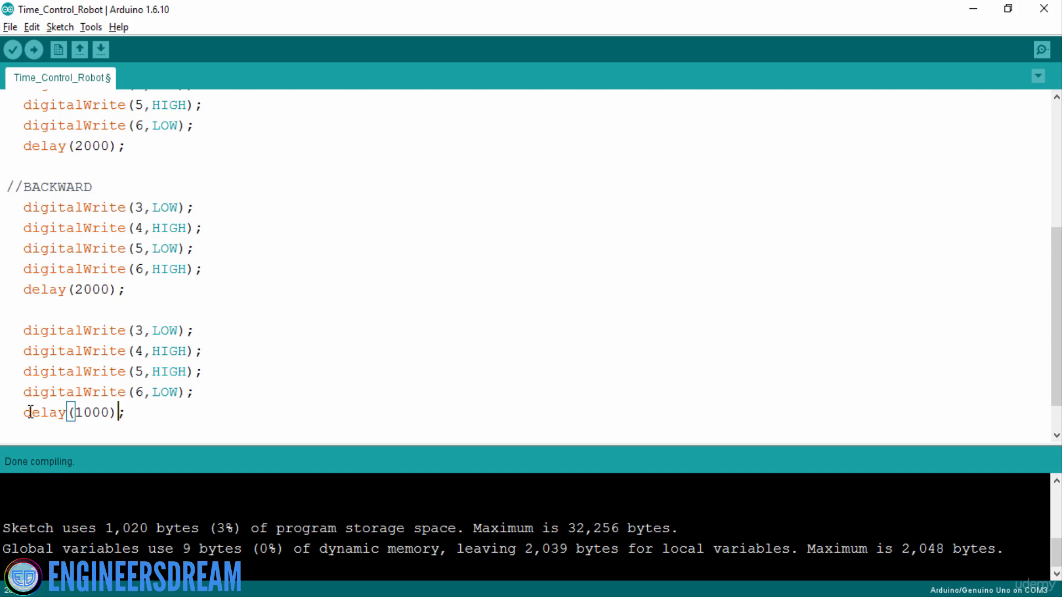
{"action": "scroll", "scroll_direction": "down", "scroll_amount": 3}
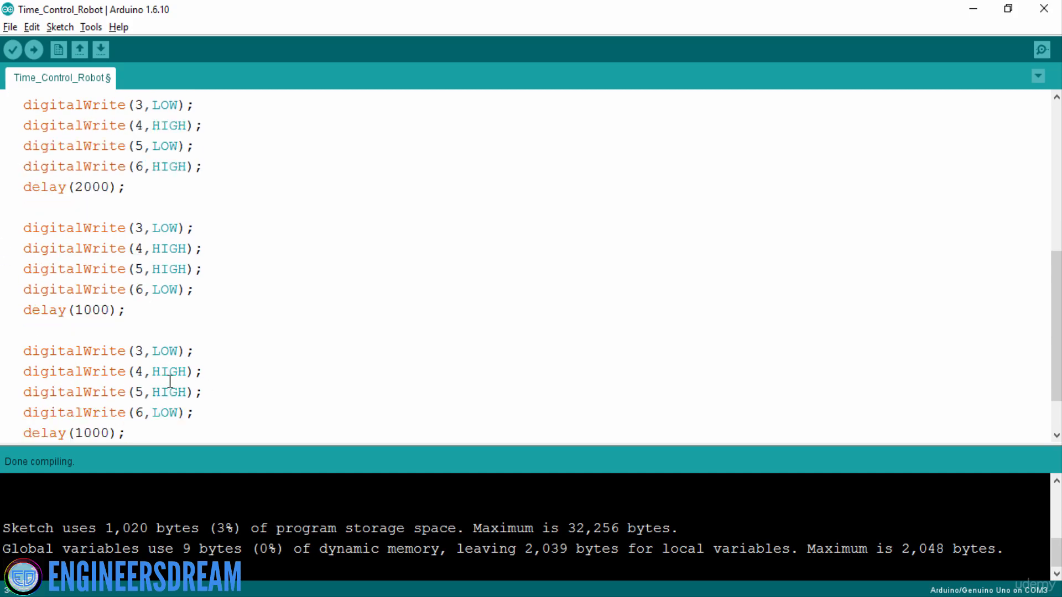
{"action": "mouse_move", "coordinate": [165, 351]}
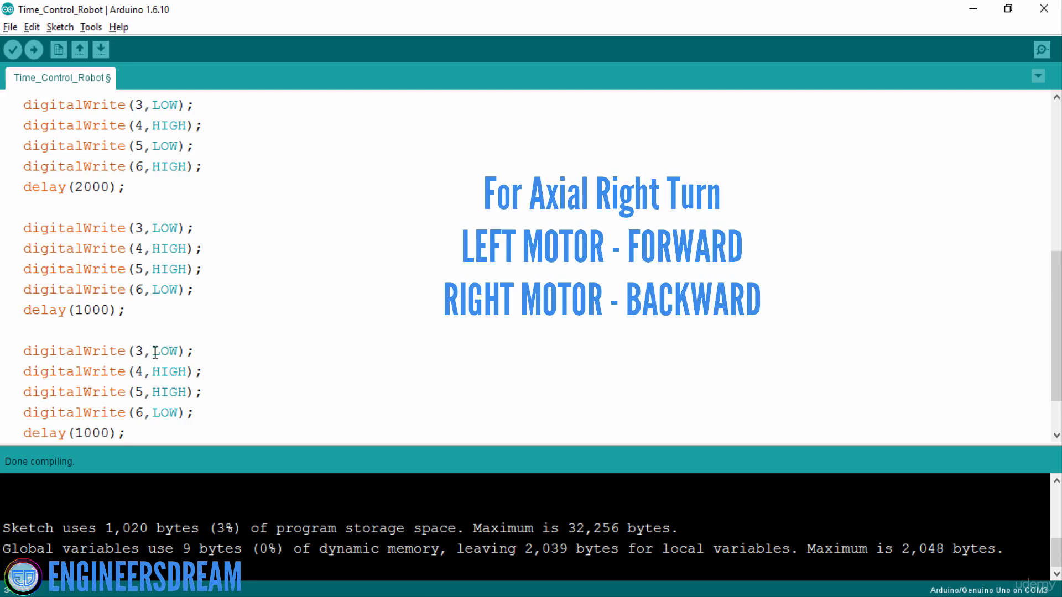
{"action": "mouse_move", "coordinate": [175, 397]}
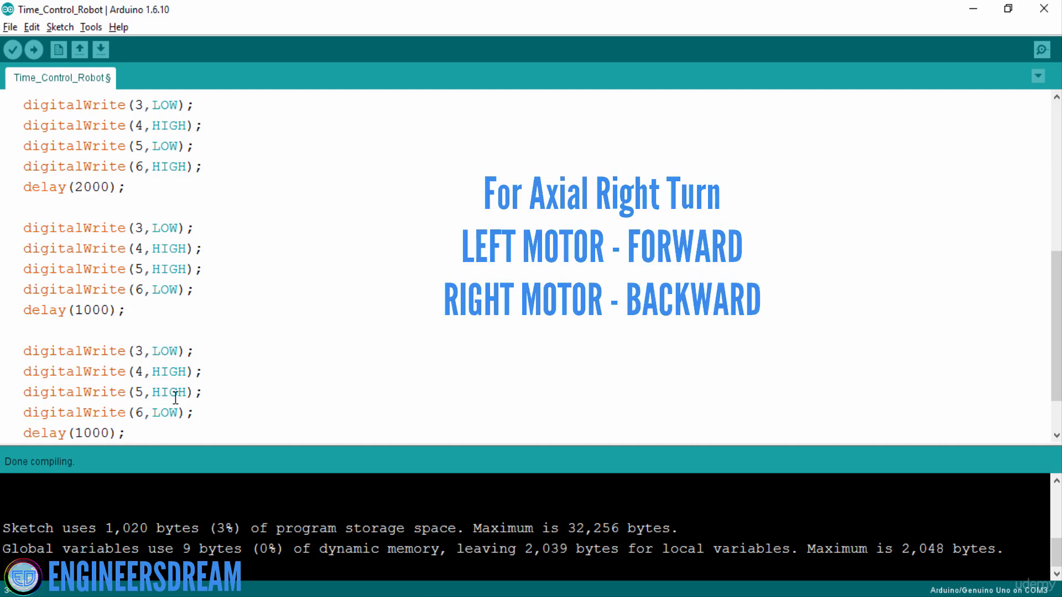
Change the copied block's pin values to 3 HIGH, 4 LOW, 5 LOW, 6 HIGH.
{"action": "double_click", "coordinate": [164, 350]}
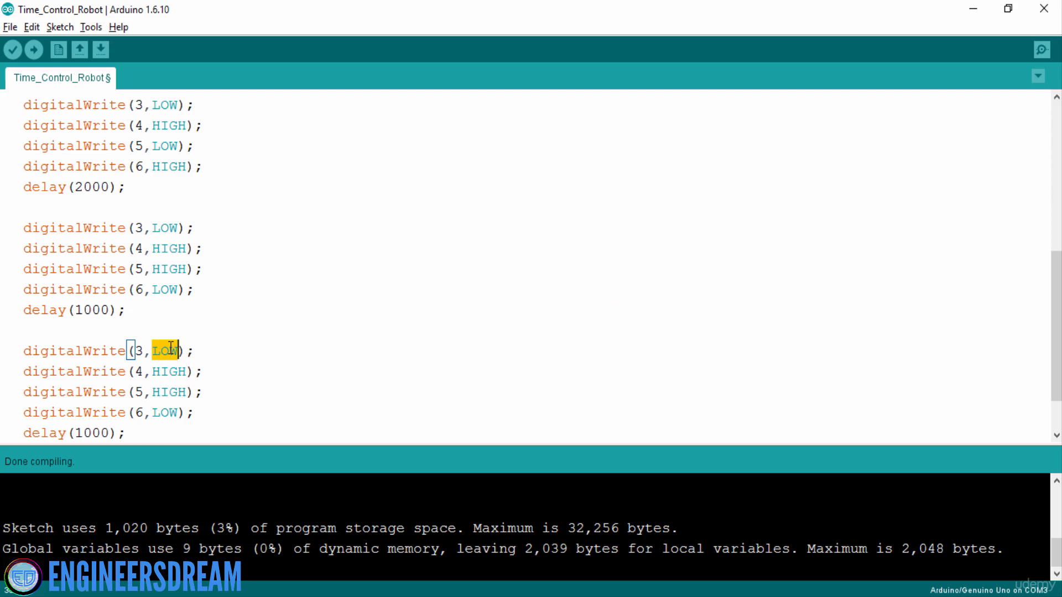
{"action": "type", "text": "HIGH"}
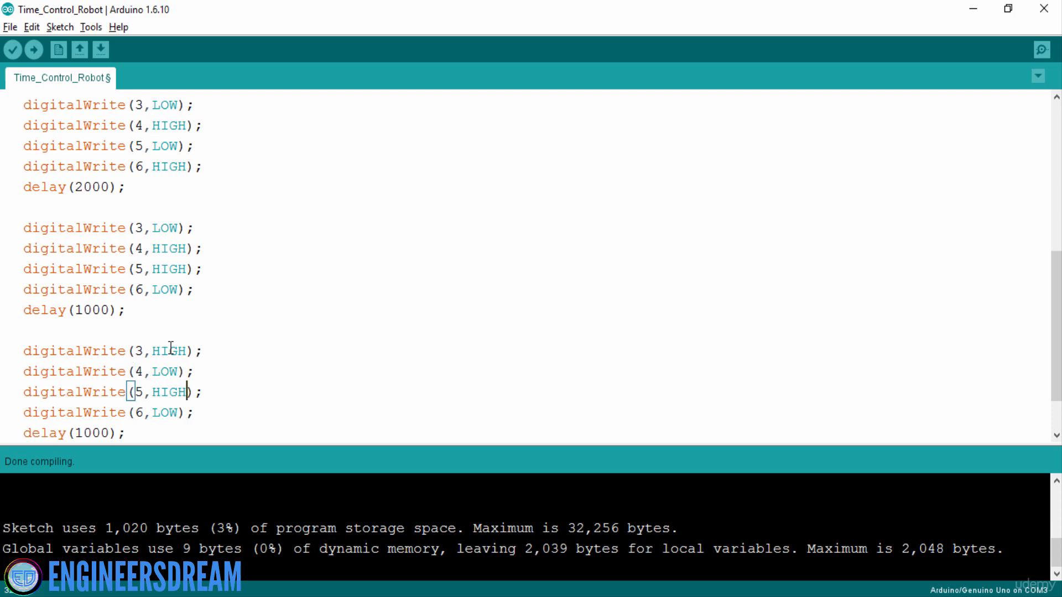
{"action": "type", "text": "LOW"}
{"action": "left_click", "coordinate": [111, 412]}
{"action": "type", "text": "H"}
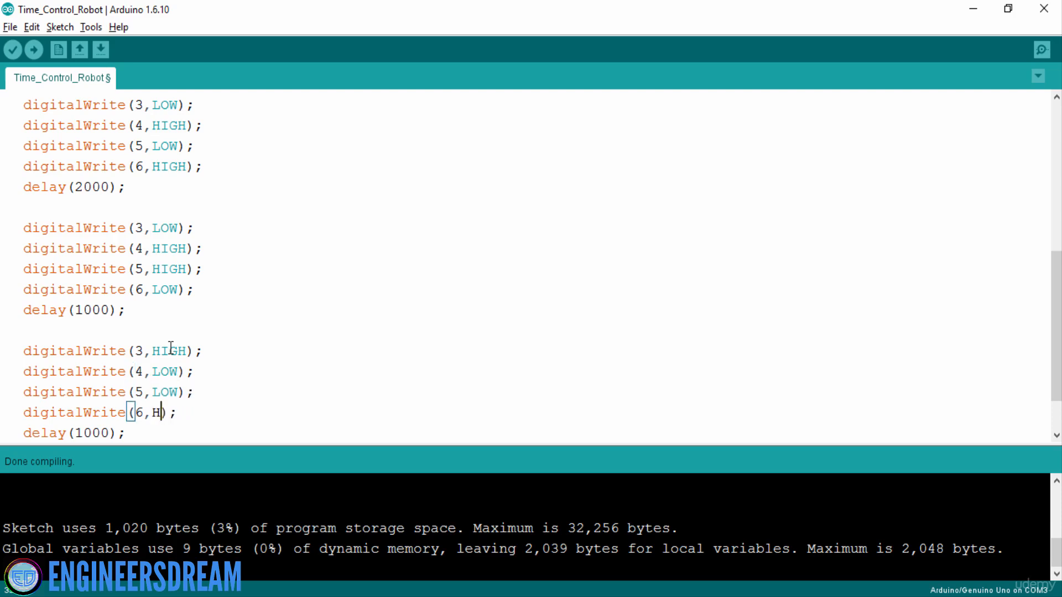
{"action": "type", "text": "IGH"}
{"action": "type", "text": "//"}
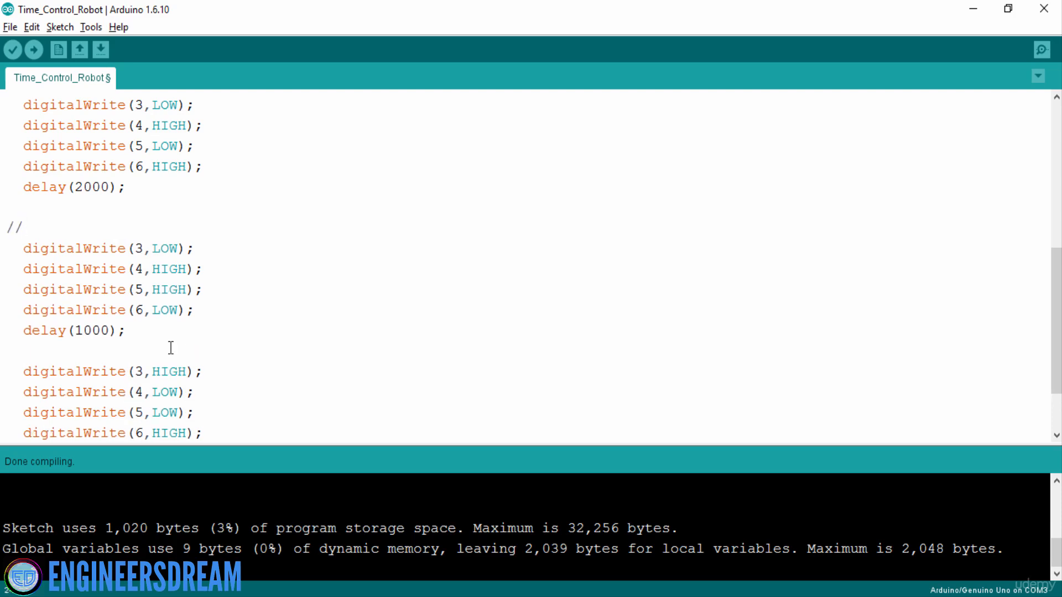
Add comments '// AXIAL LEFT TURN' above the first block and '// AXIAL RIGHT TURN' above the second.
{"action": "type", "text": "AXIAL TURN"}
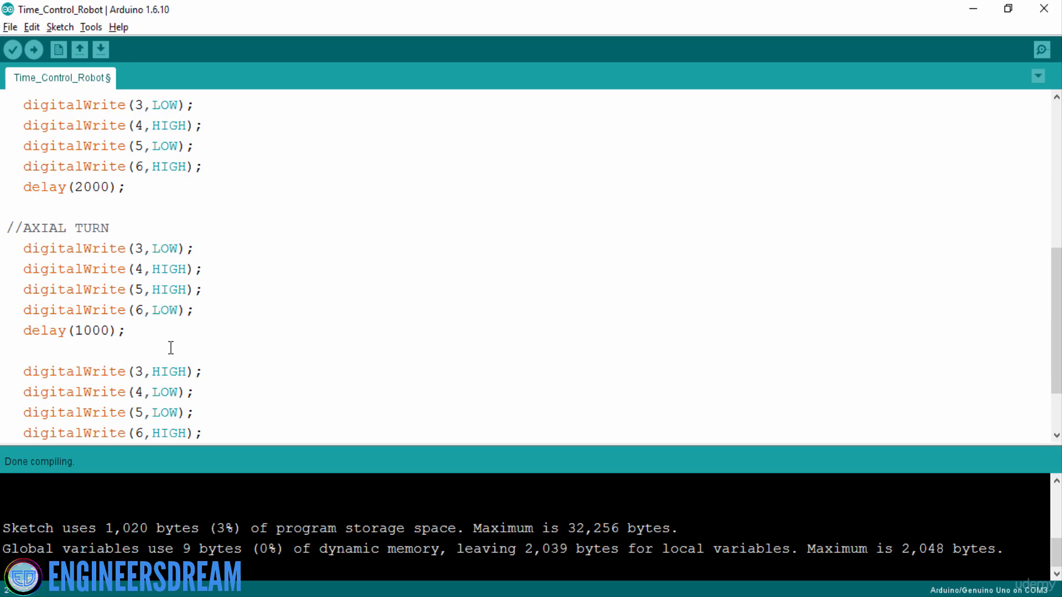
{"action": "type", "text": "LEFT"}
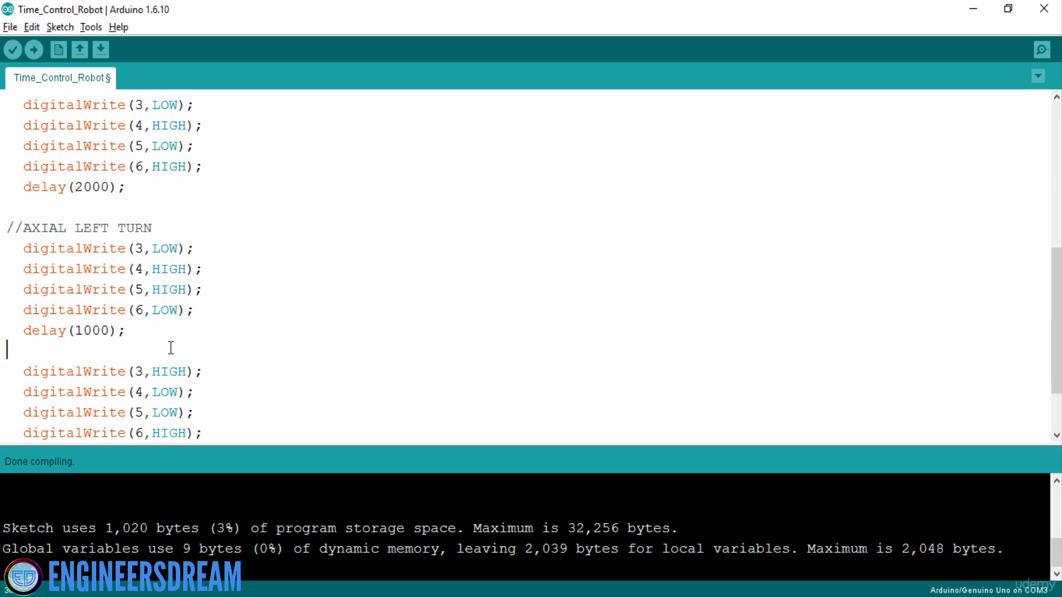
{"action": "type", "text": "// AXIAL RI"}
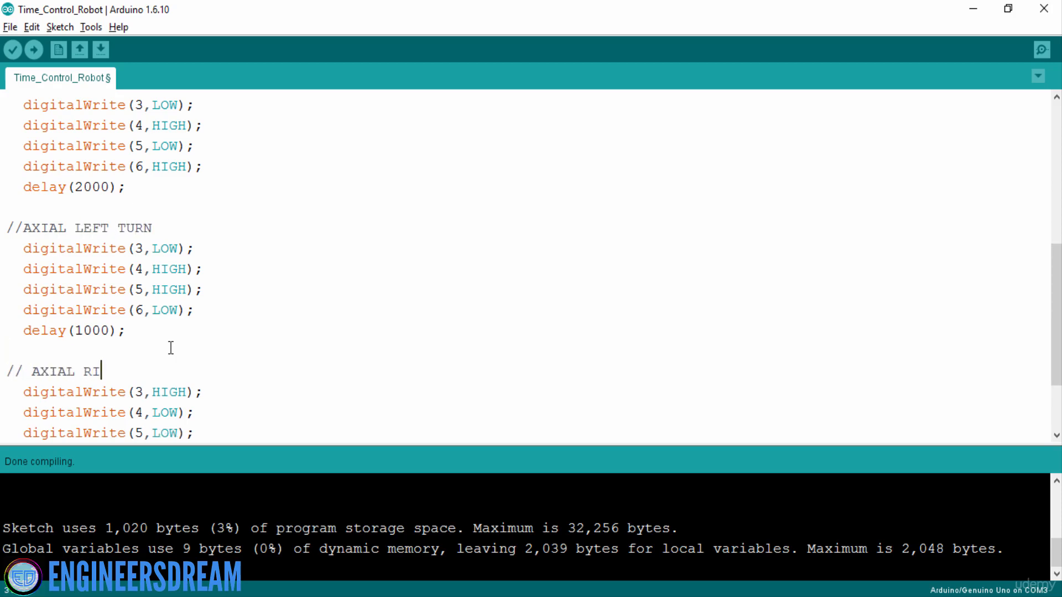
{"action": "type", "text": "GHT TURN"}
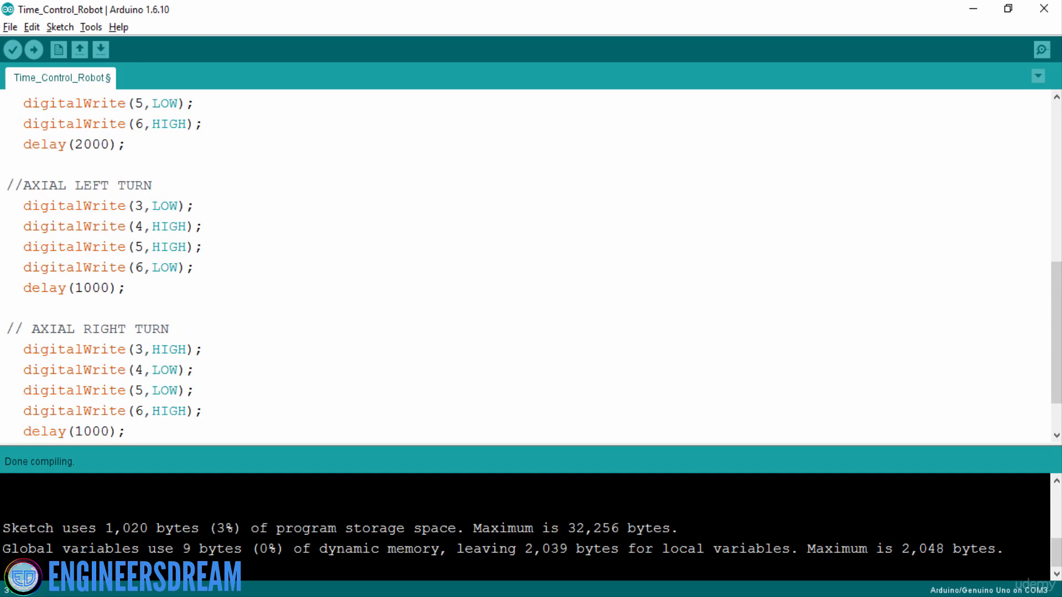
Verify the sketch, then upload it to the Uno board.
{"action": "left_click", "coordinate": [13, 50]}
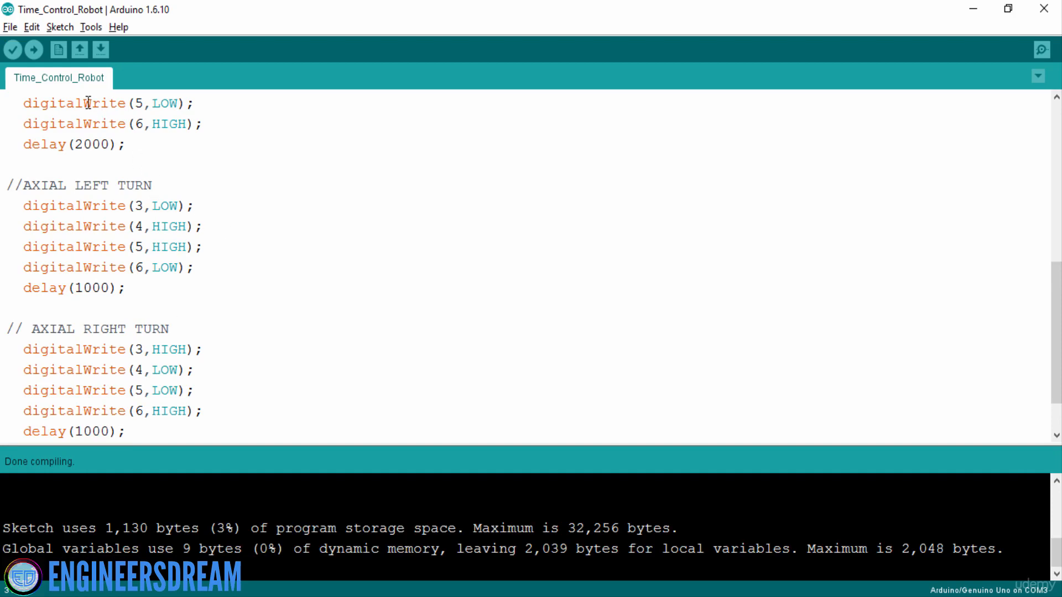
{"action": "left_click", "coordinate": [34, 50]}
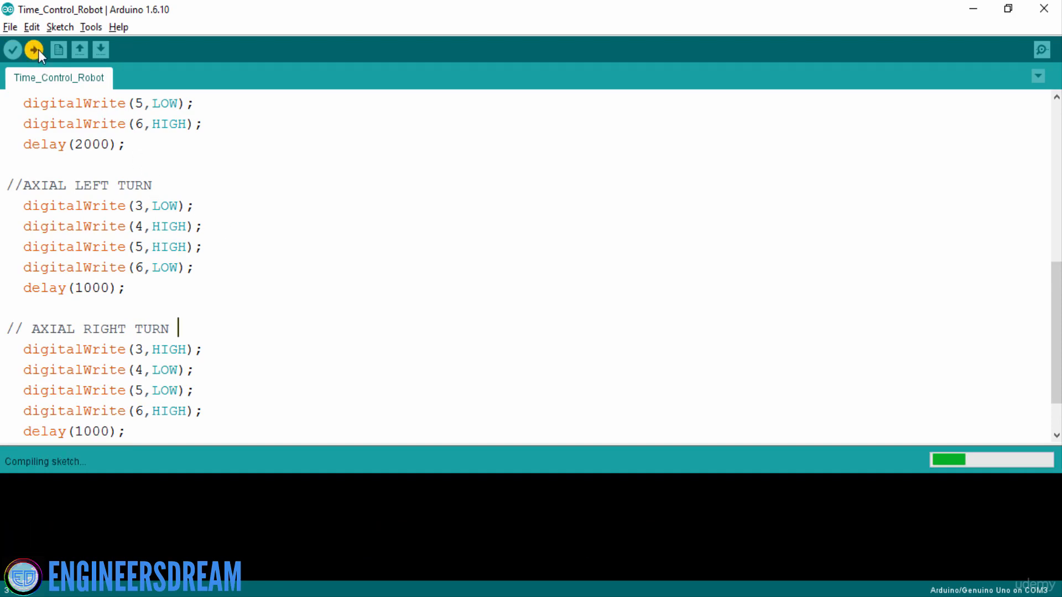